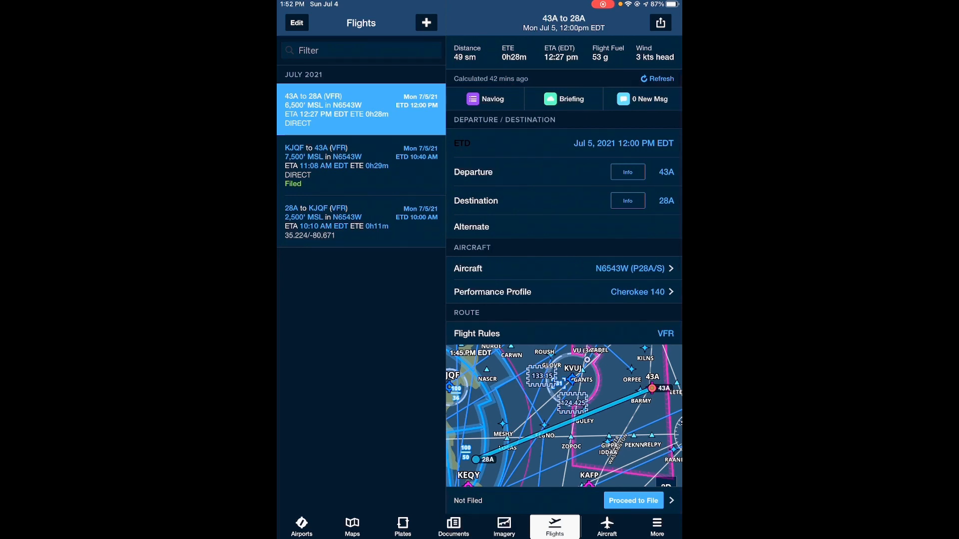
# - Proceed to File from the 43A to 28A flight plan to bring up the ICAO filing form
pyautogui.scroll(-3)
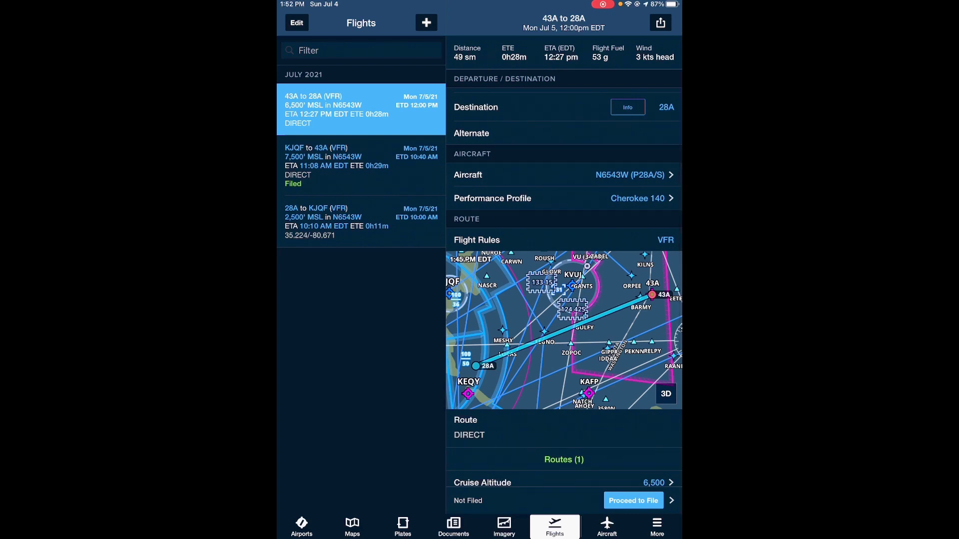
pyautogui.scroll(-3)
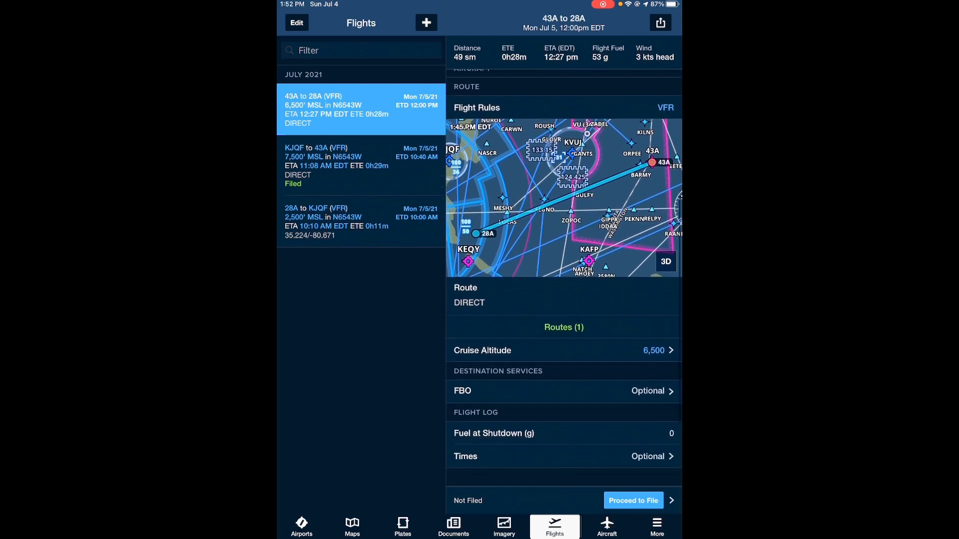
pyautogui.scroll(-3)
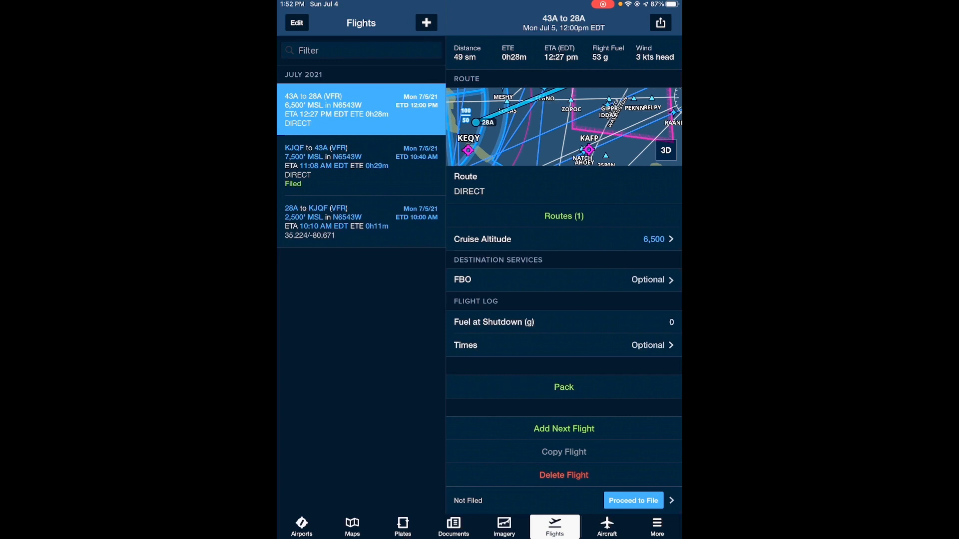
pyautogui.click(633, 500)
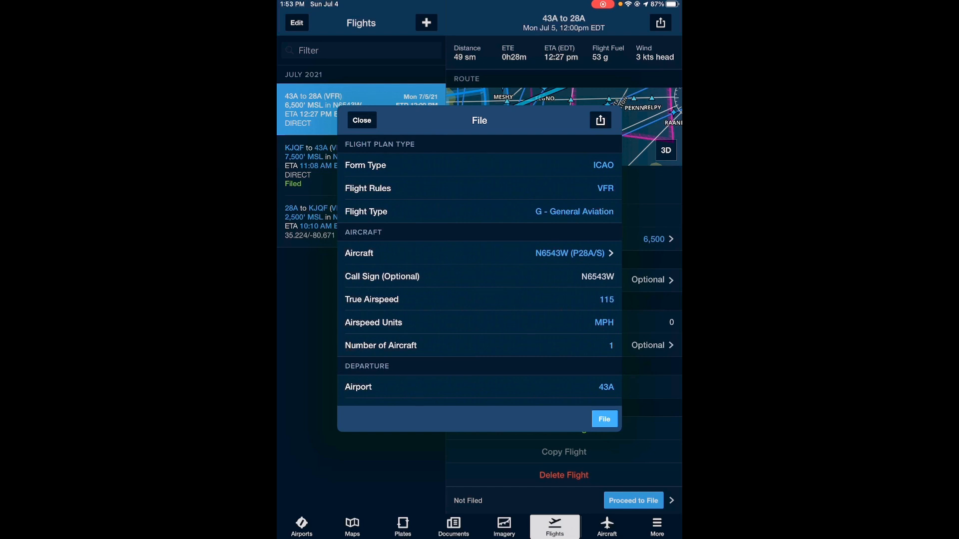
# - Review the form's departure, enroute and destination details down to the Fuel Aboard row
pyautogui.scroll(-3)
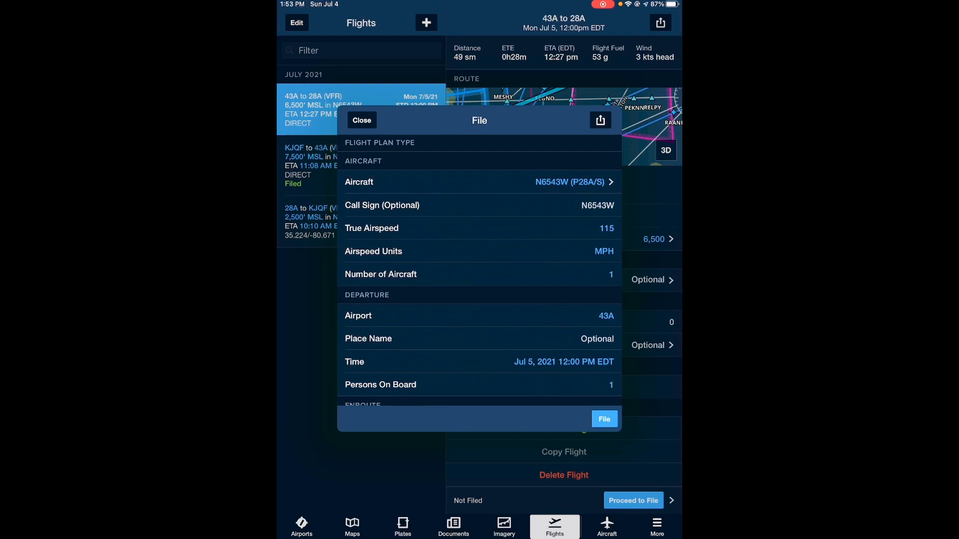
pyautogui.scroll(-3)
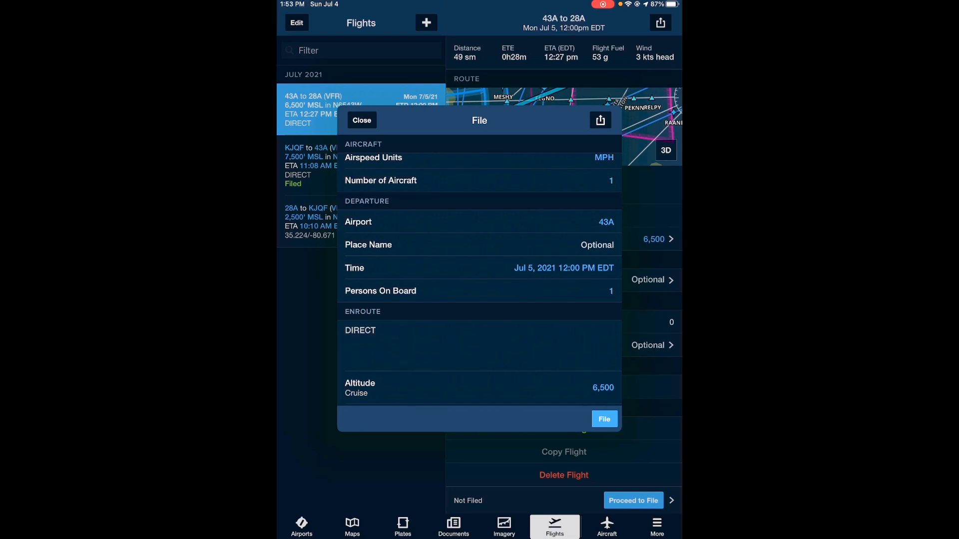
pyautogui.scroll(-3)
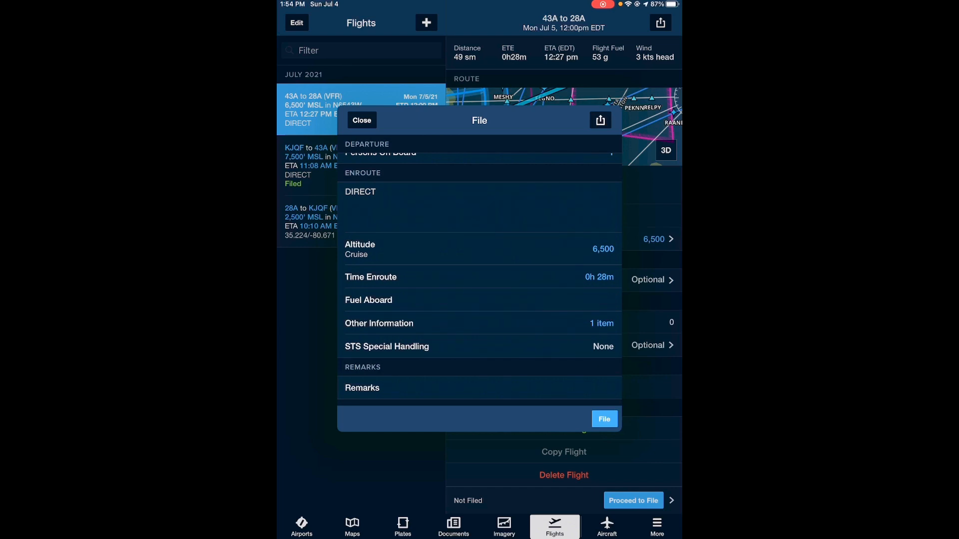
pyautogui.scroll(-3)
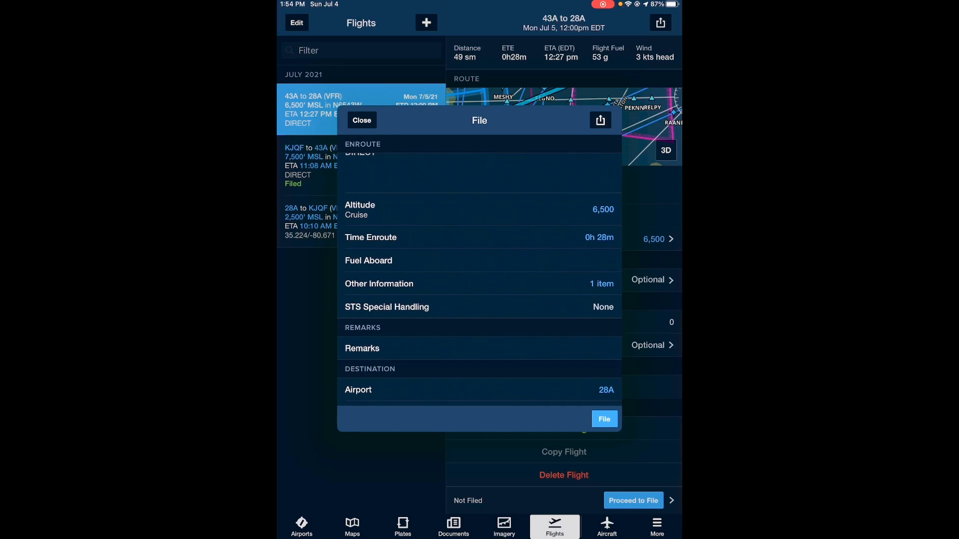
# - Set Fuel Aboard on the filing form to 3h 00m
pyautogui.click(368, 260)
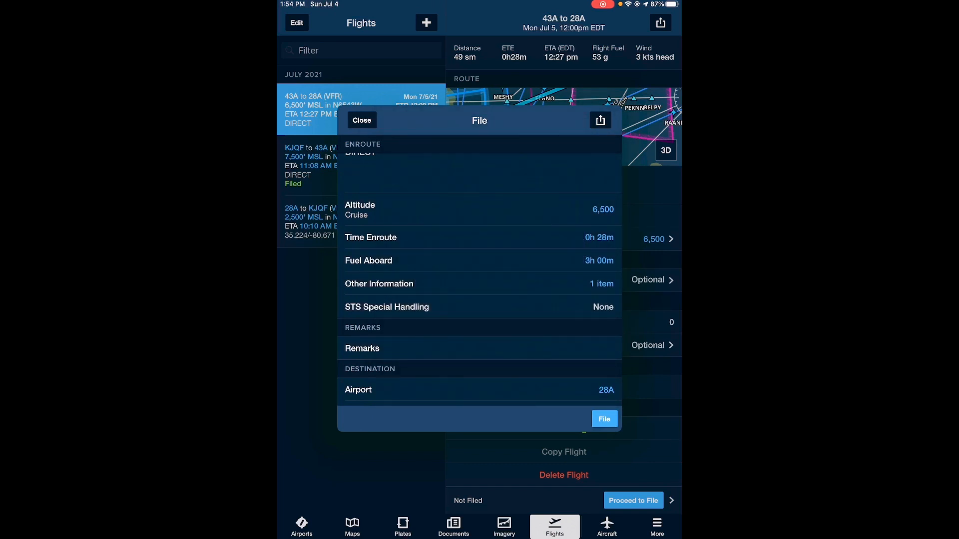
pyautogui.scroll(-3)
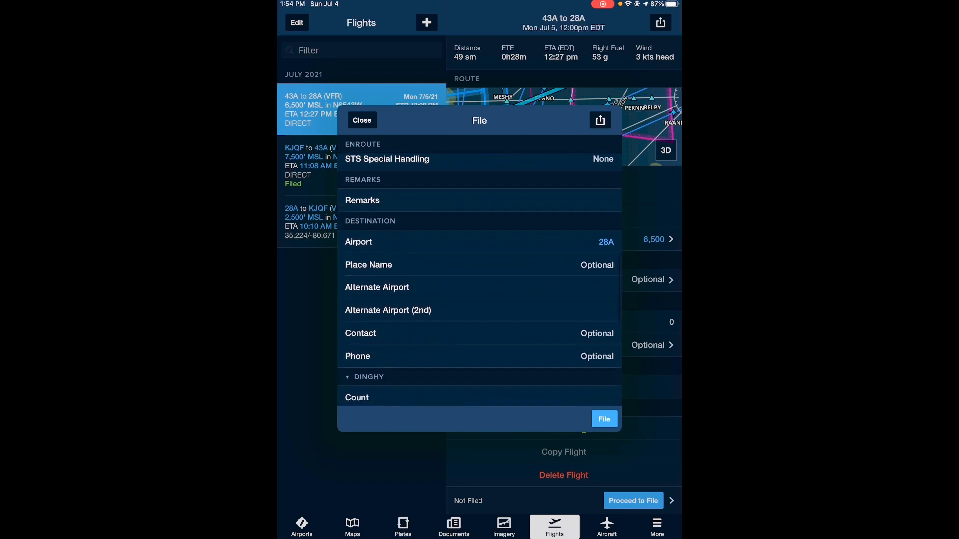
pyautogui.scroll(-3)
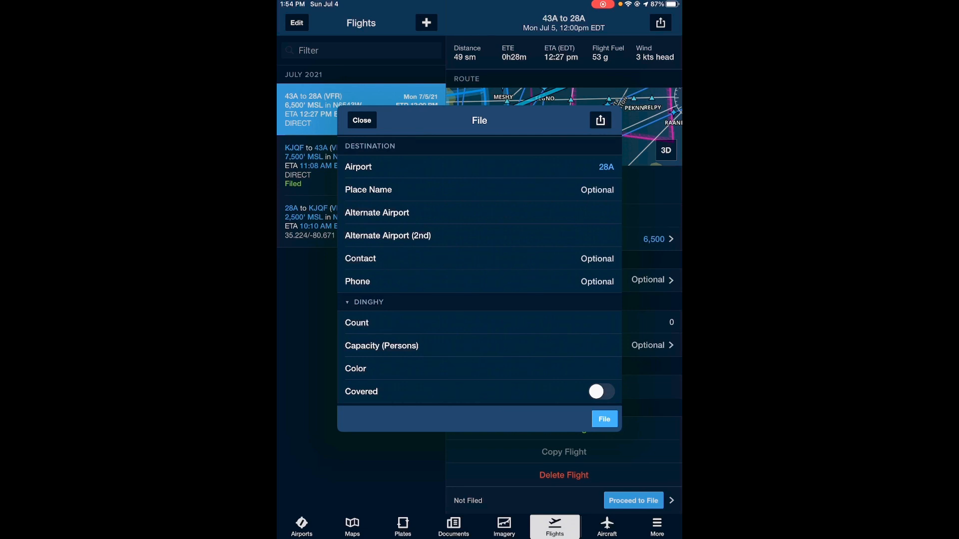
pyautogui.scroll(-3)
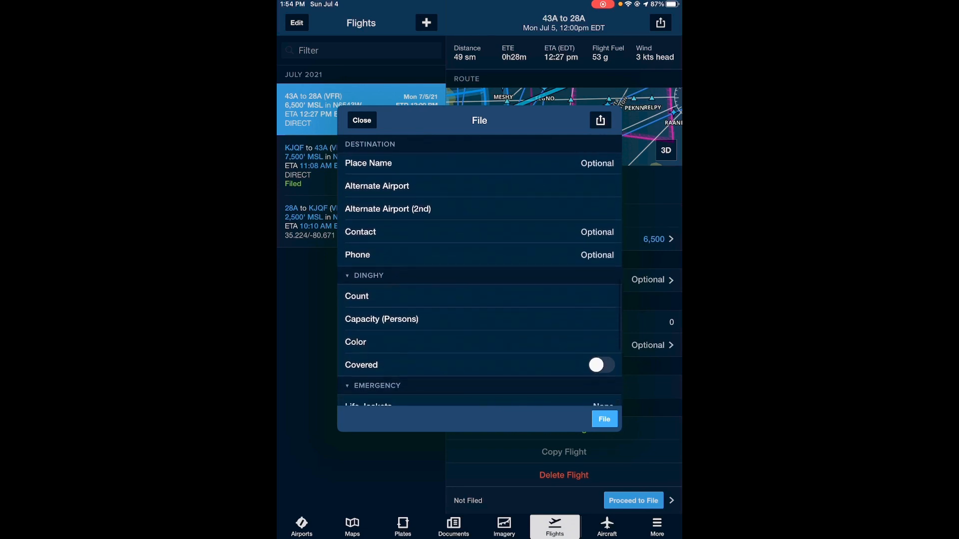
pyautogui.scroll(-3)
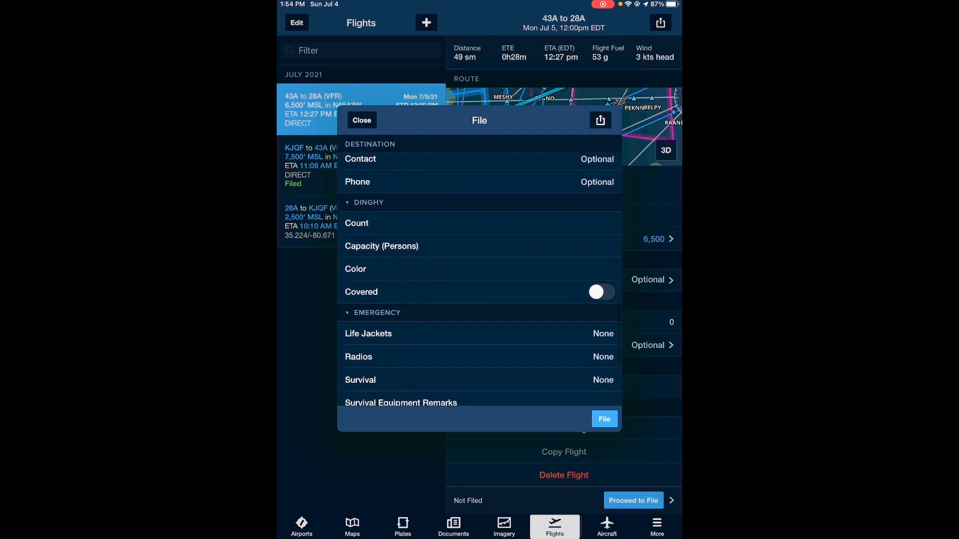
pyautogui.scroll(-3)
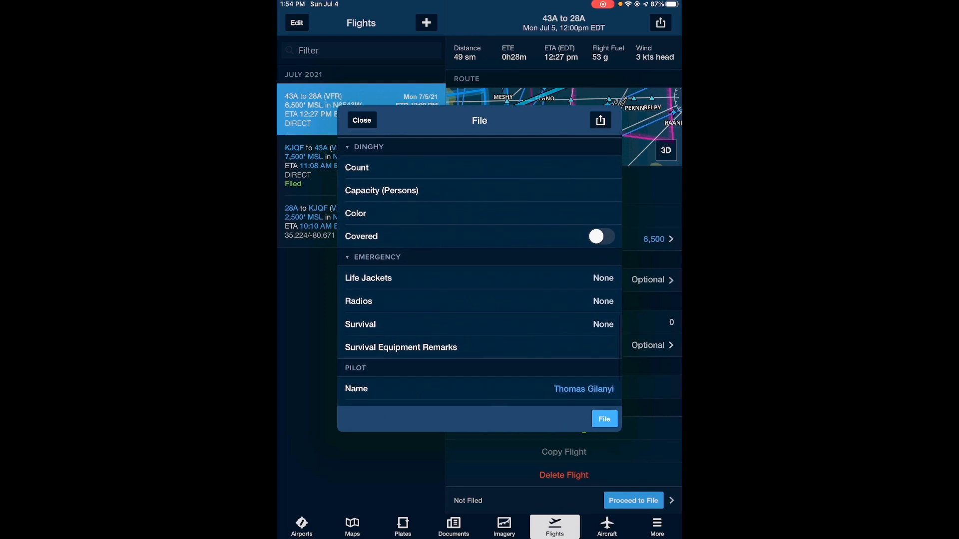
pyautogui.scroll(-3)
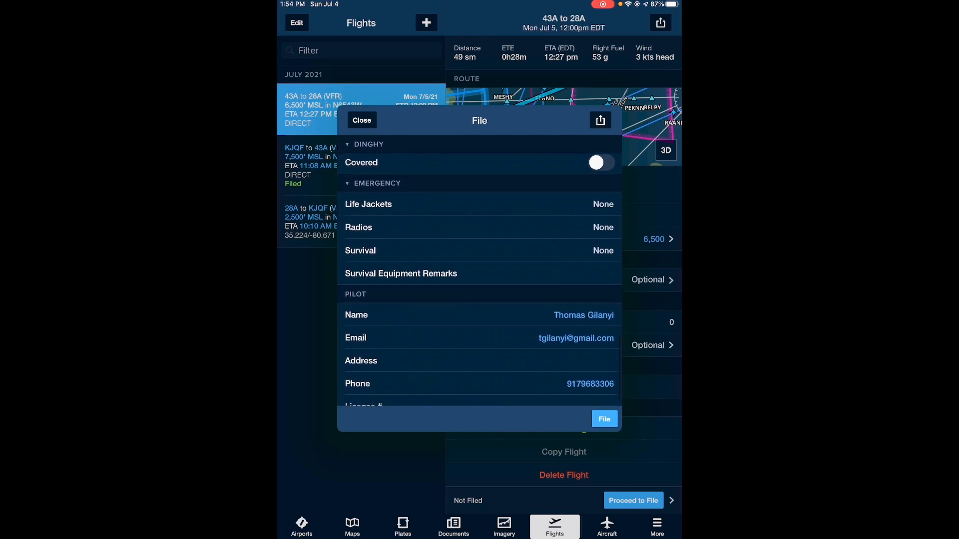
pyautogui.scroll(-3)
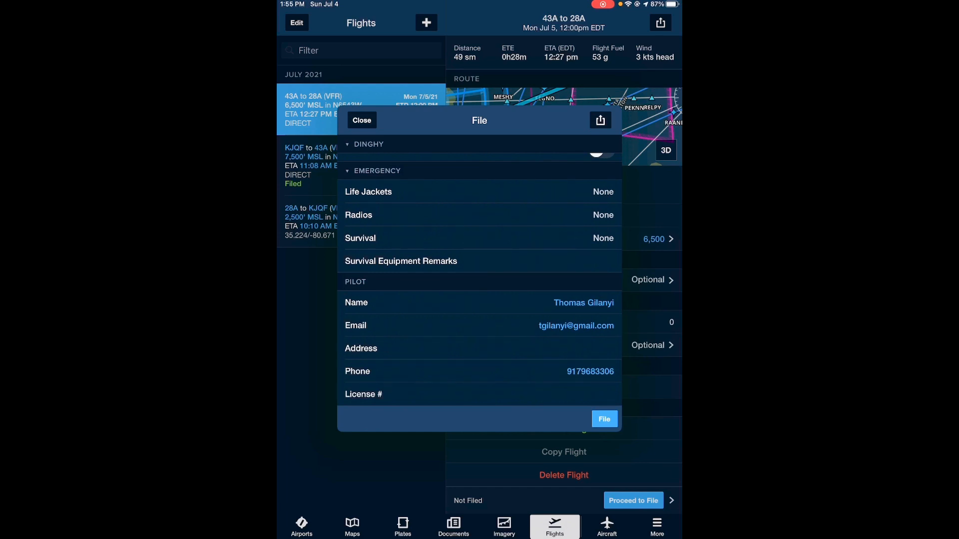
pyautogui.scroll(-3)
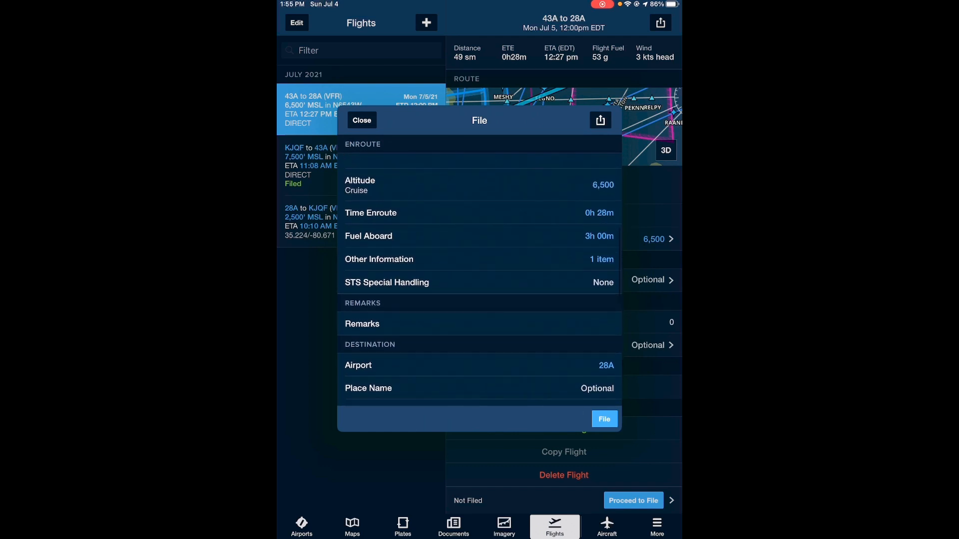
# - File the 43A to 28A VFR plan and confirm the submission
pyautogui.click(368, 235)
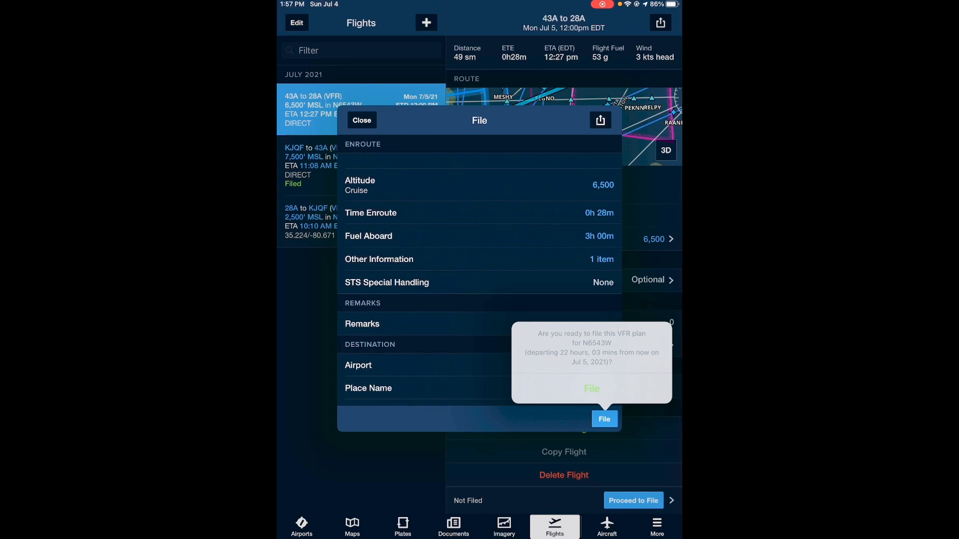
pyautogui.click(592, 388)
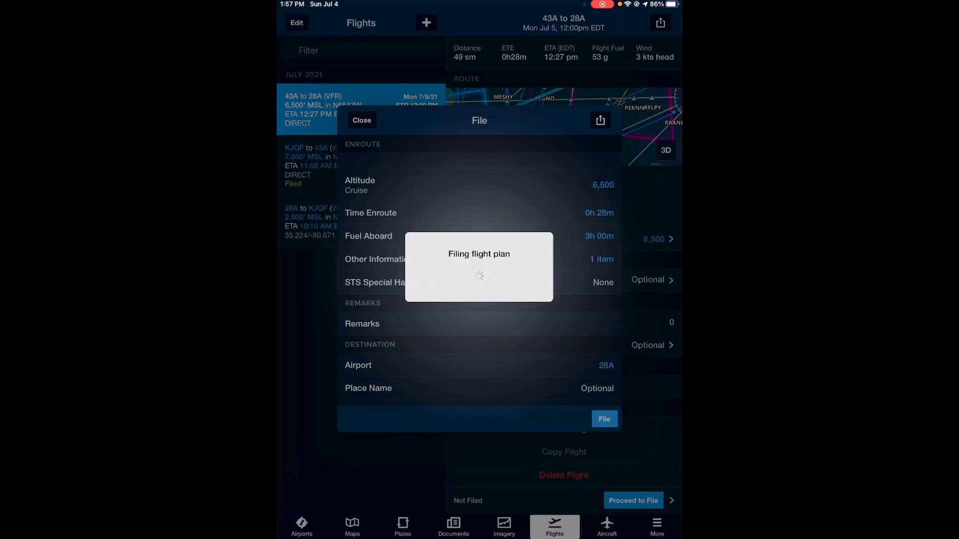